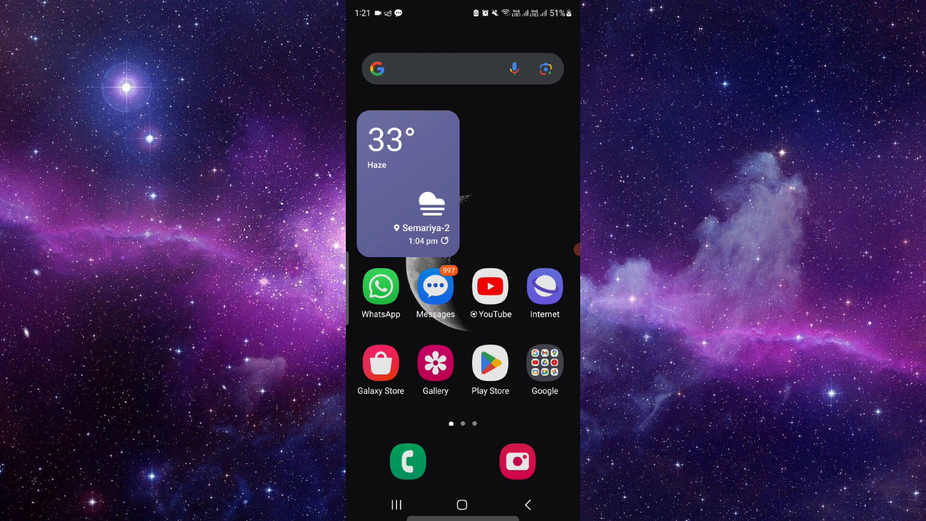
# Search Google for 'royal bank of canada' via the 'roy' suggestion
pyautogui.click(437, 68)
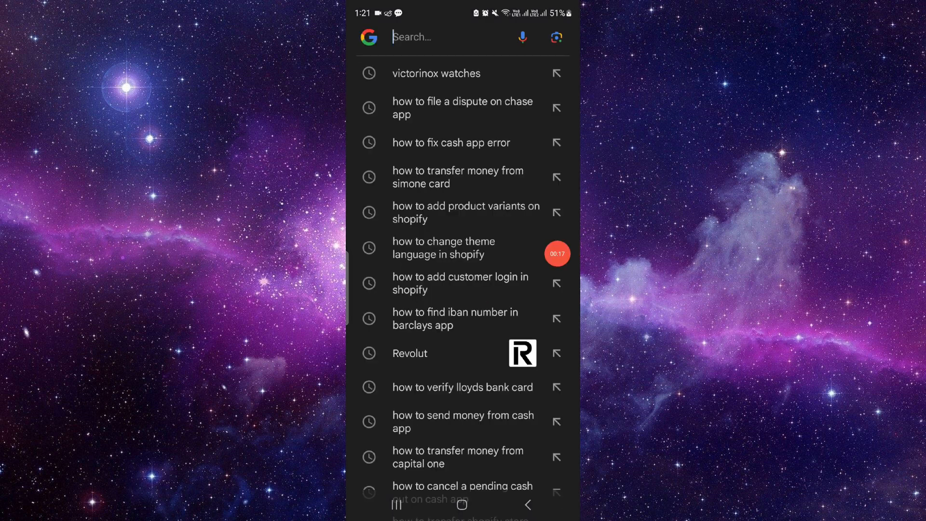
pyautogui.write('royal b')
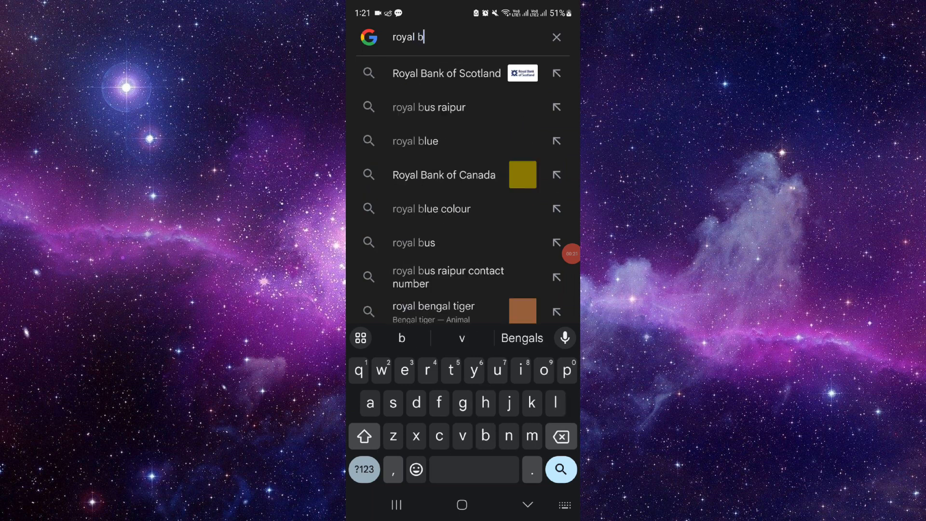
pyautogui.click(444, 175)
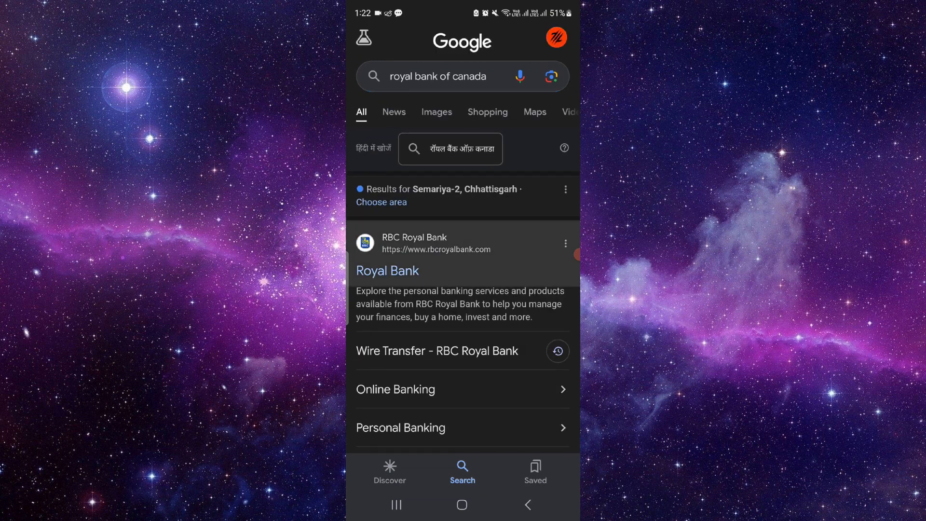
# Go to the Royal Bank result from rbcroyalbank.com
pyautogui.click(400, 427)
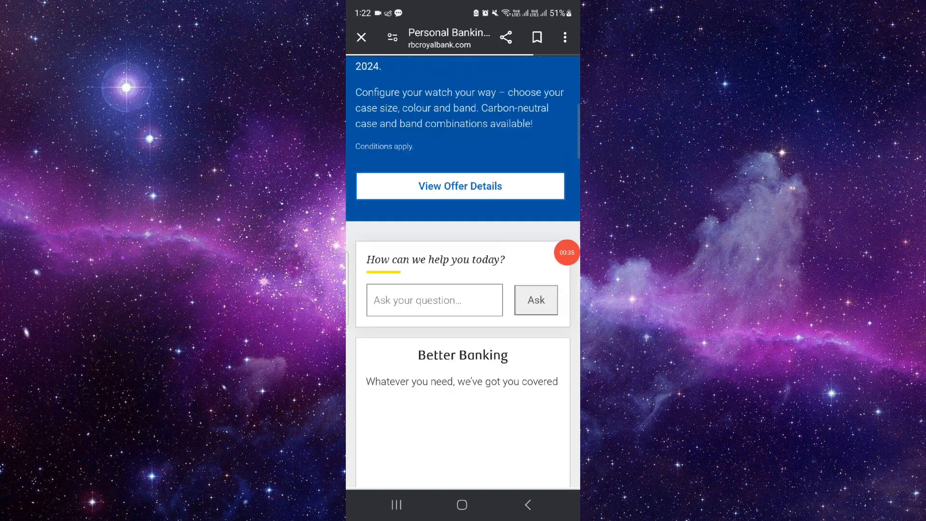
# Scroll down to the footer's Customer Service section showing Apply Online
pyautogui.scroll(-3)
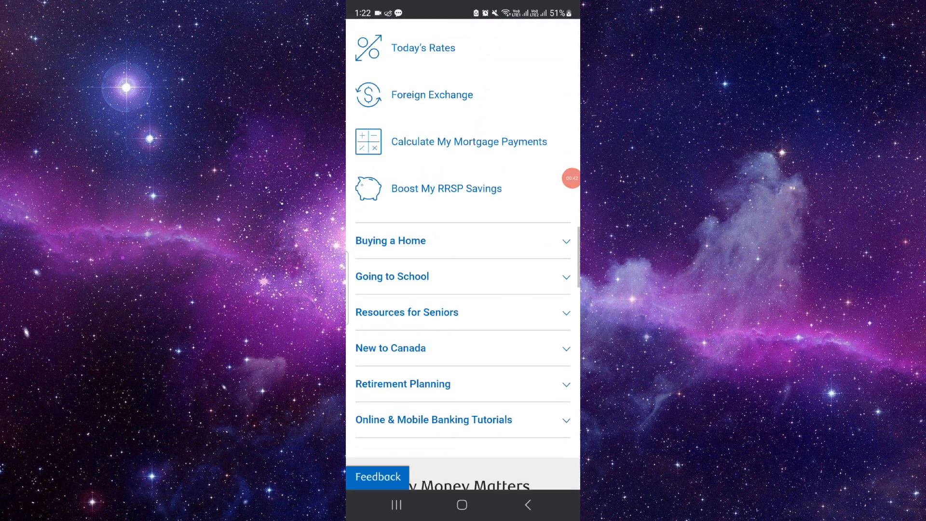
pyautogui.scroll(-3)
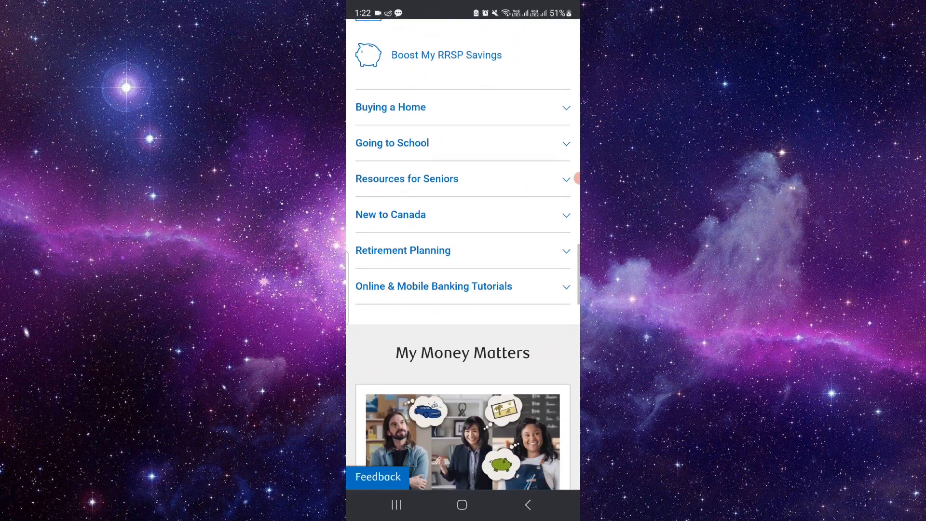
pyautogui.scroll(-3)
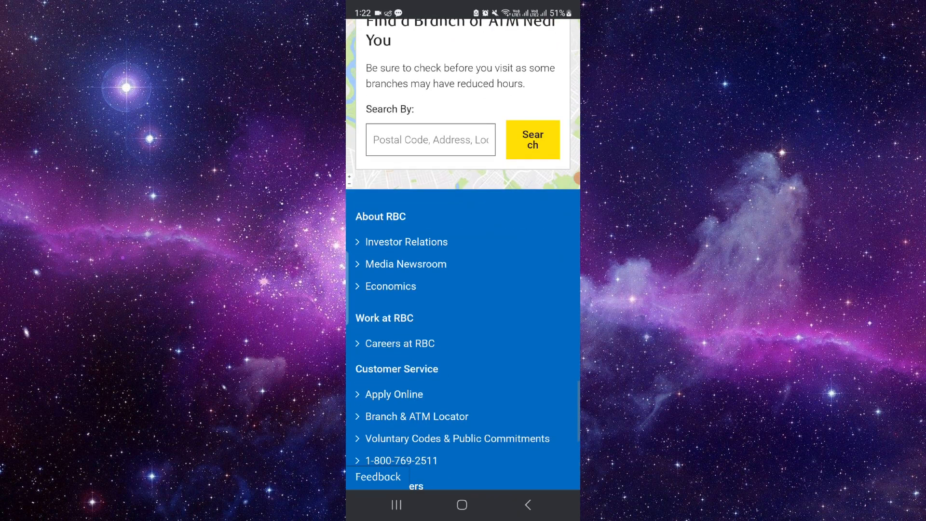